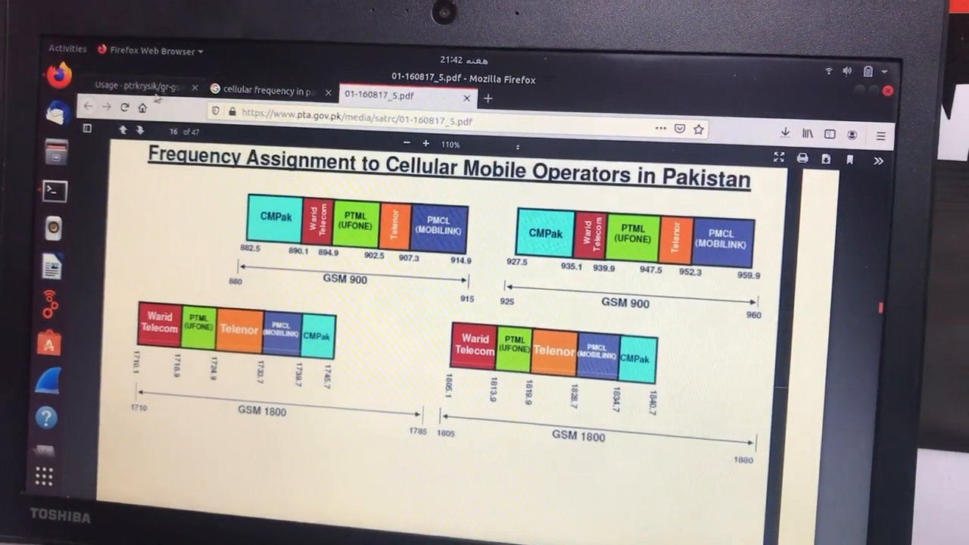
Switch to the gr-gsm Usage wiki tab and scroll through the page
left_click(144, 87)
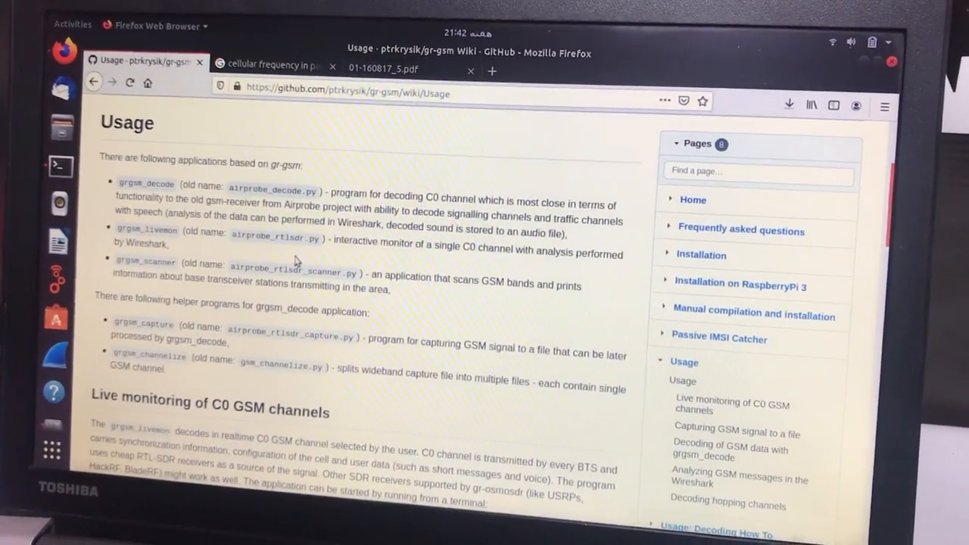
scroll("down", 3)
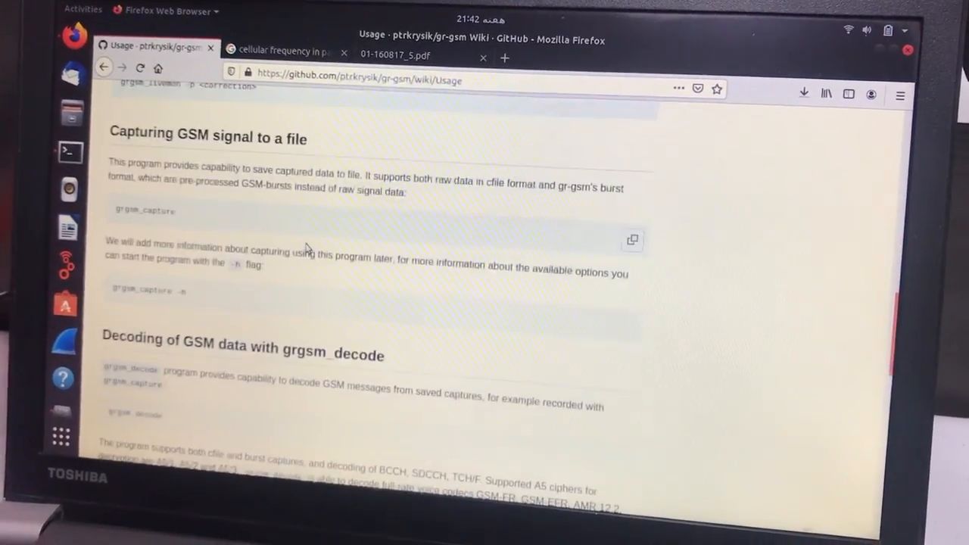
scroll("down", 3)
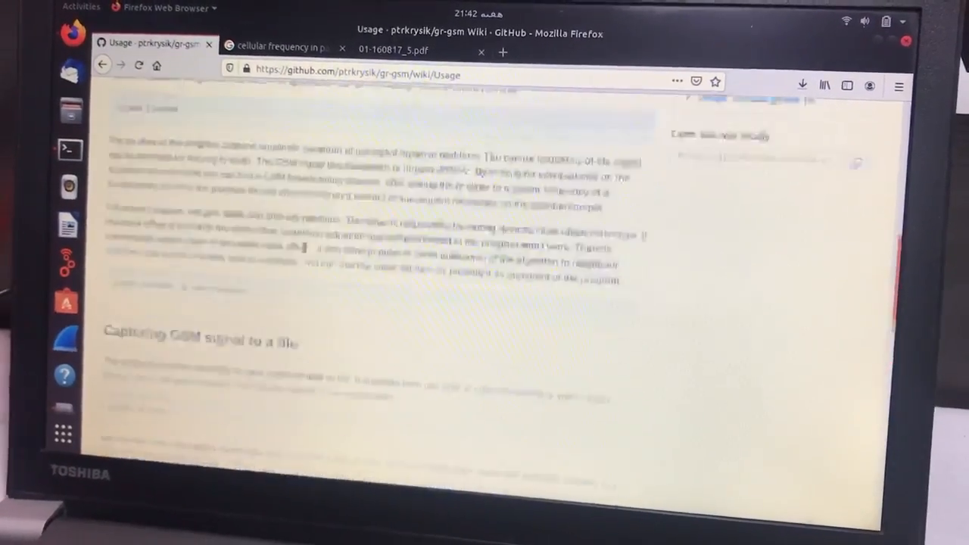
scroll("up", 3)
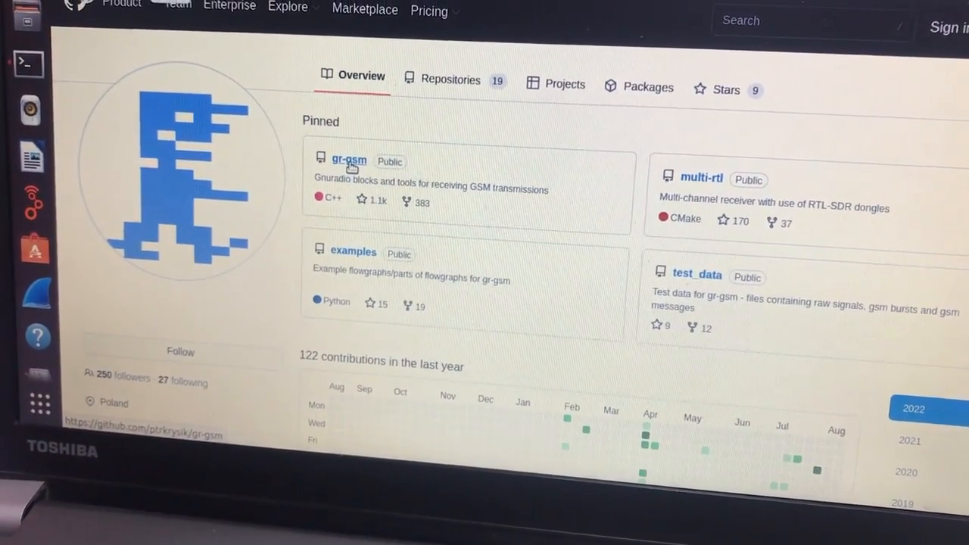
Open the gr-gsm repository, follow its usage wiki link, and reach the Live monitoring section
left_click(349, 160)
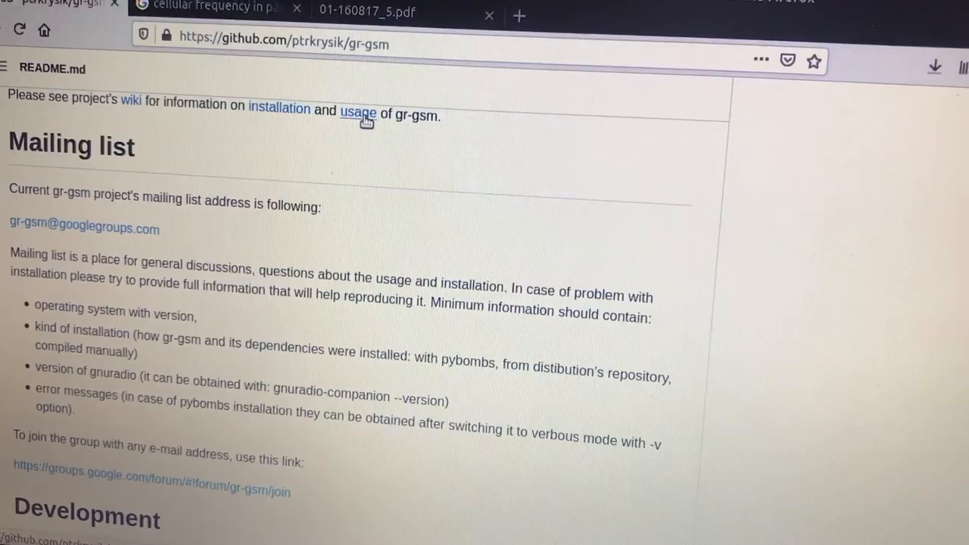
left_click(358, 113)
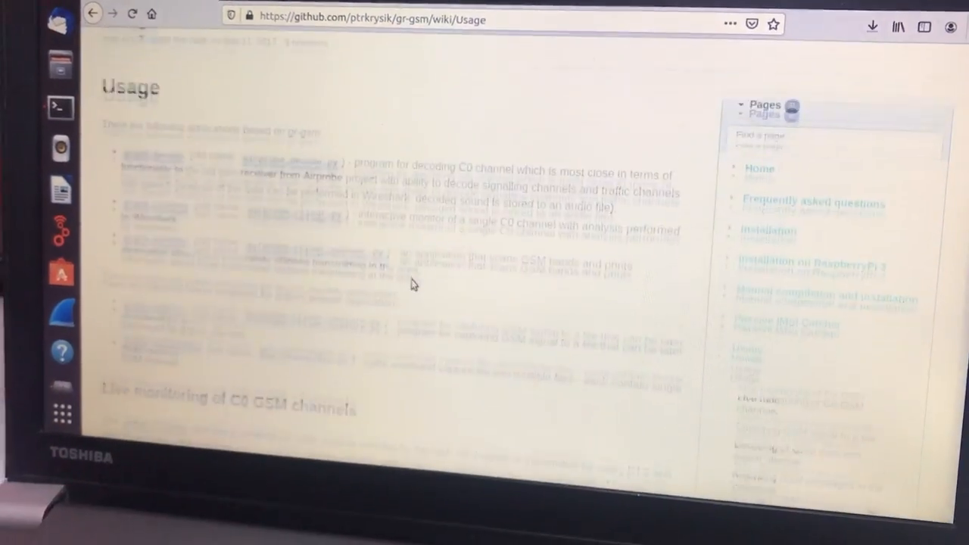
scroll("down", 3)
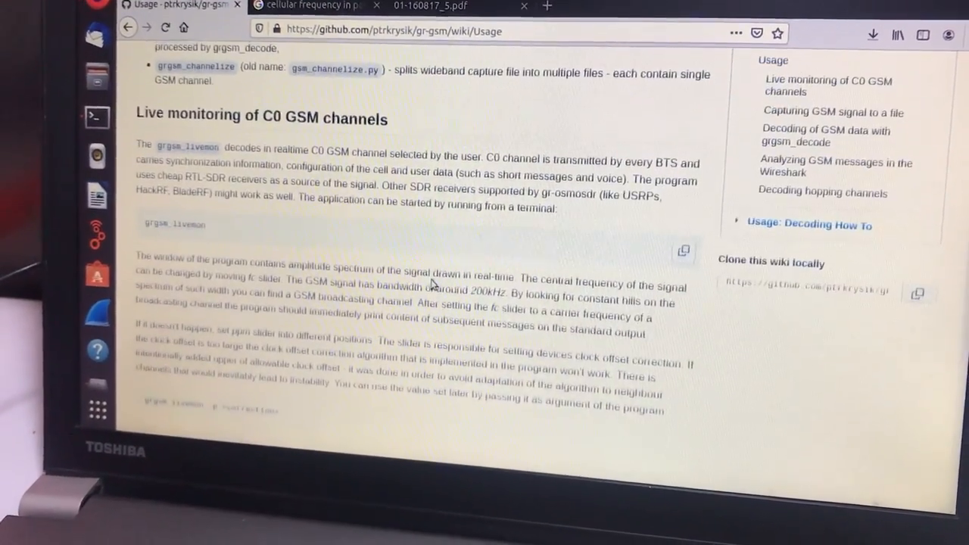
scroll("up", 3)
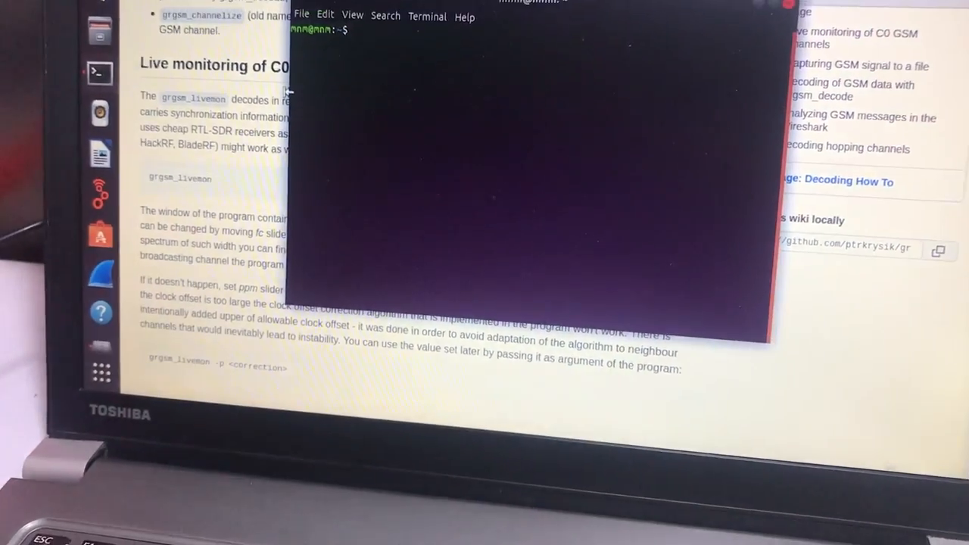
Run grgsm_livemon in the terminal
type("grgsm_l")
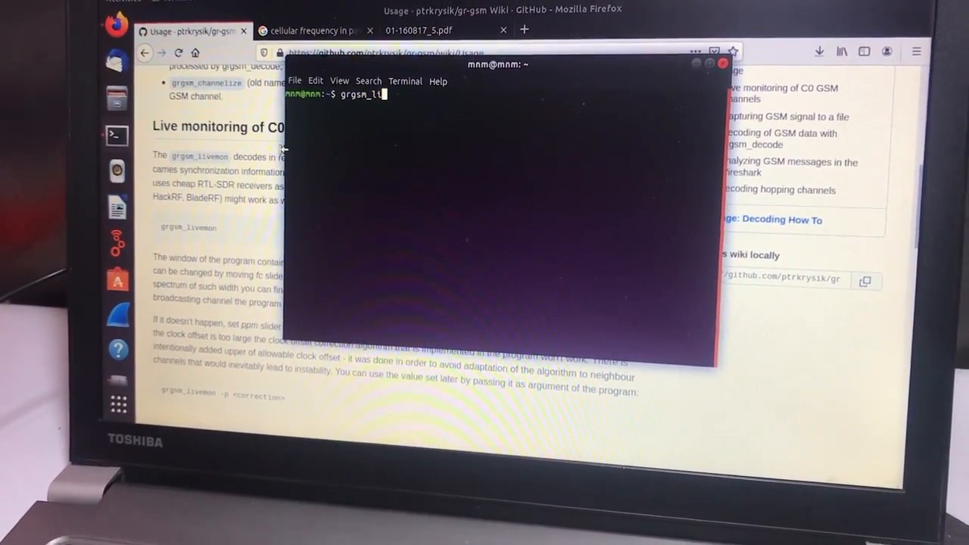
type("ivemon")
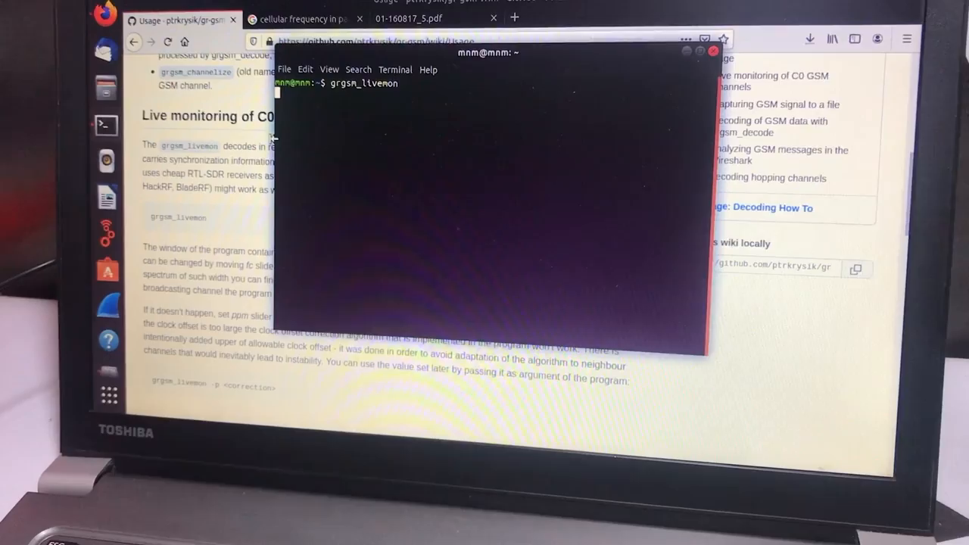
key("Return")
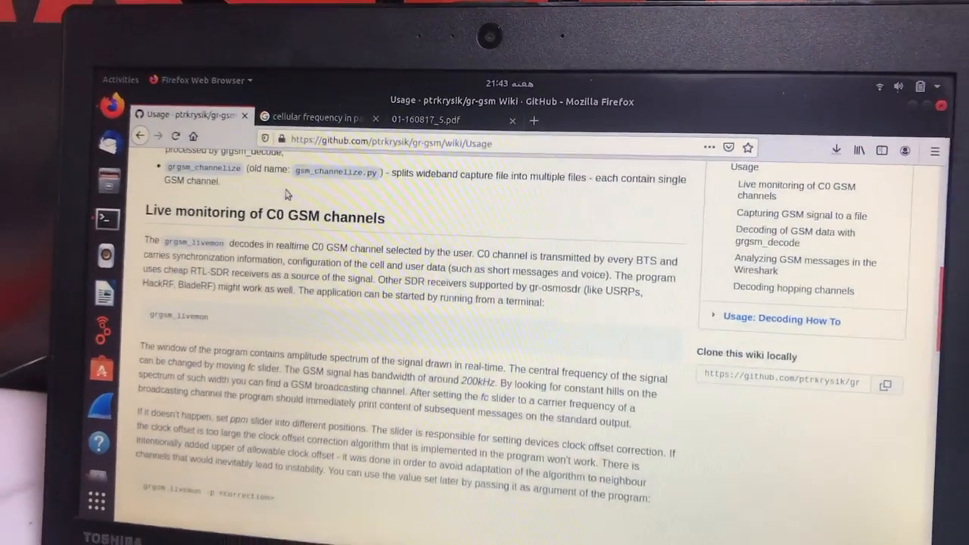
Scroll the wiki to 'Analyzing GSM messages in the Wireshark' and its sudo wireshark command
scroll("down", 3)
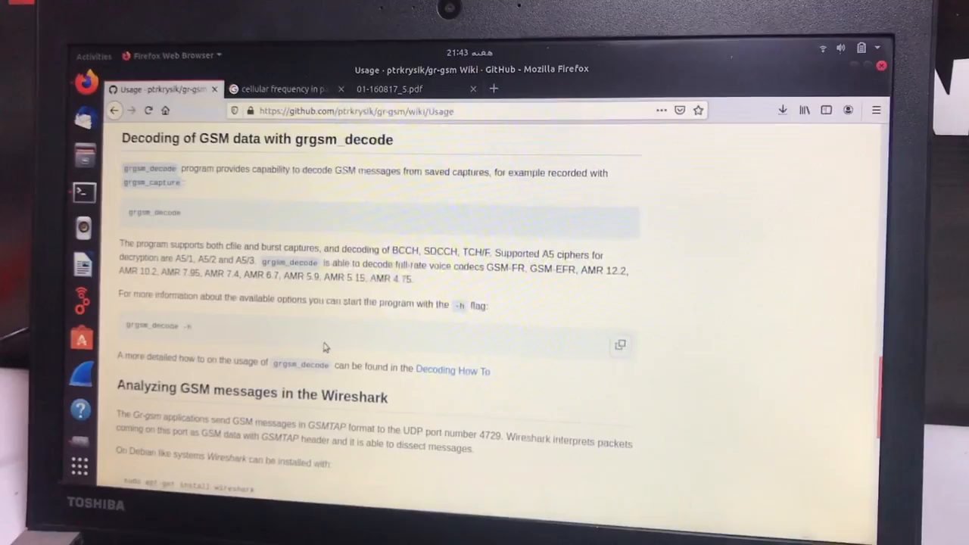
scroll("down", 3)
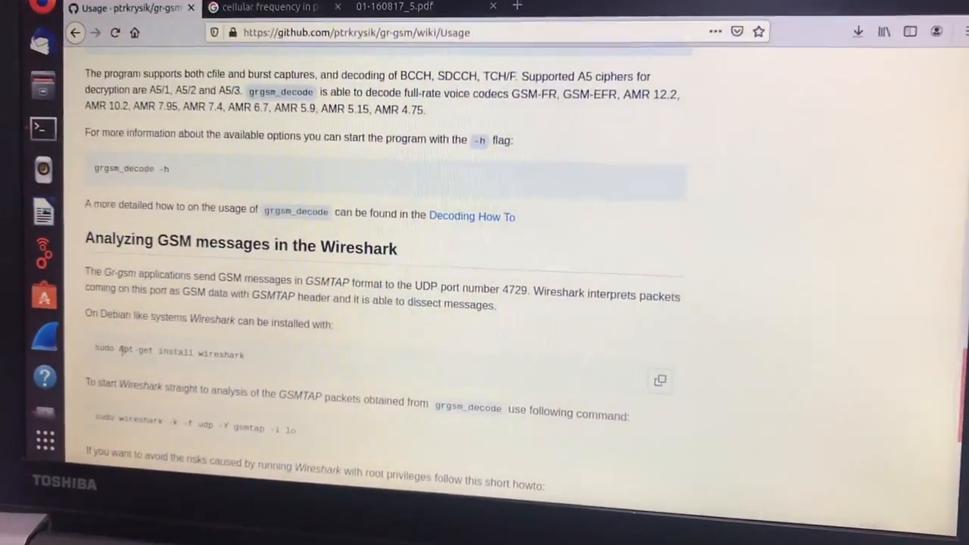
scroll("down", 3)
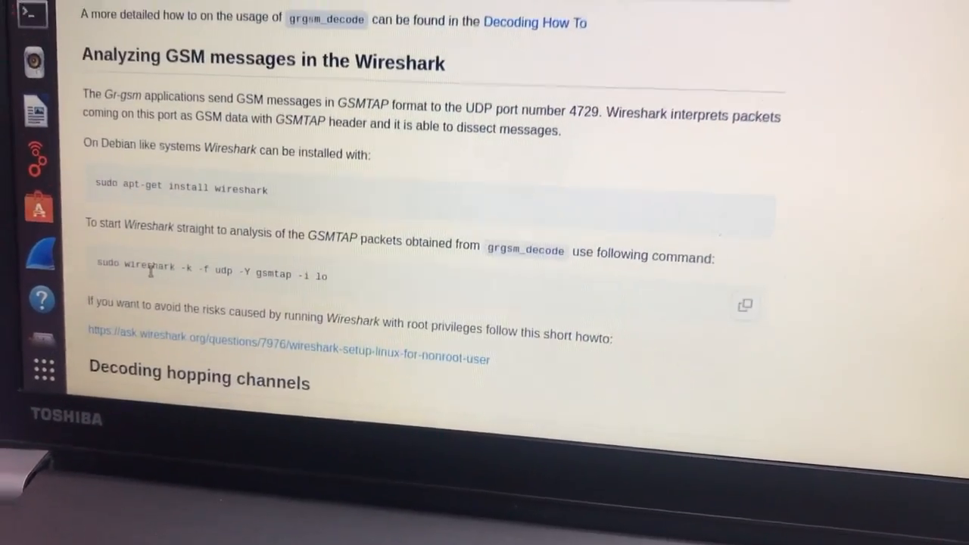
scroll("up", 3)
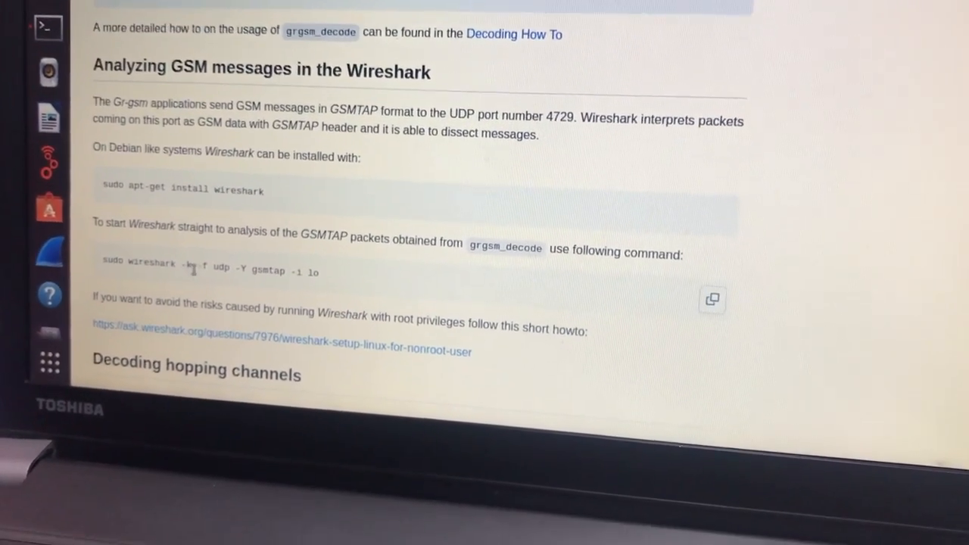
scroll("down", 3)
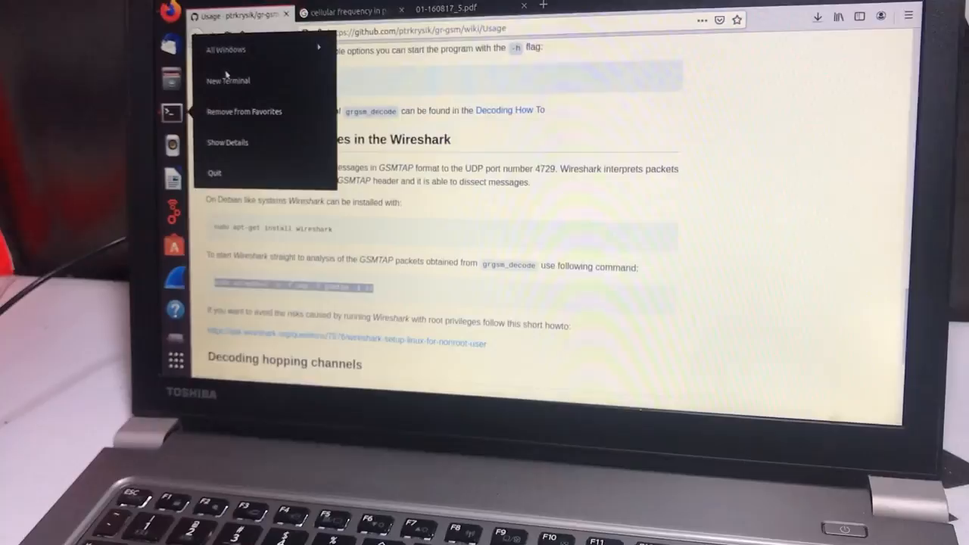
In a second terminal, run the pasted sudo wireshark gsmtap command and enter the password
left_click(228, 80)
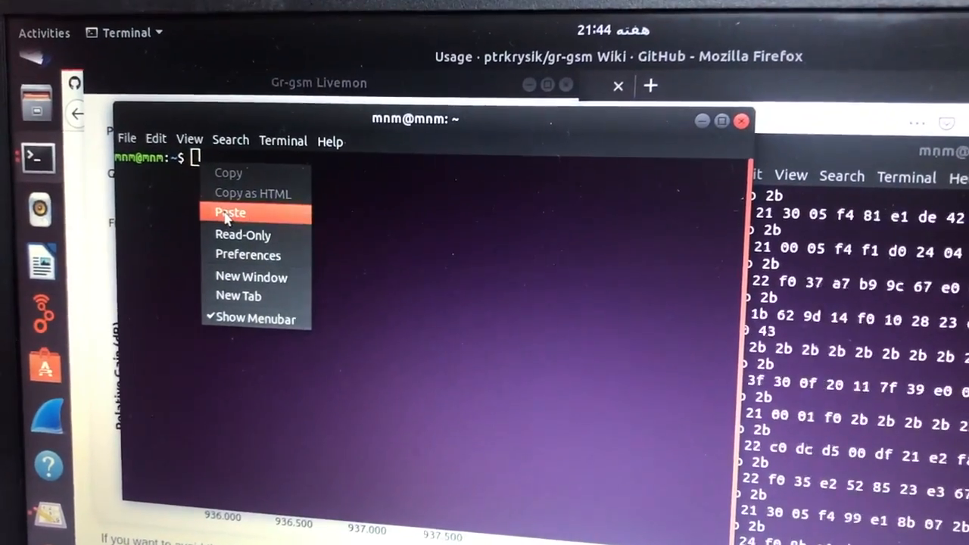
left_click(230, 212)
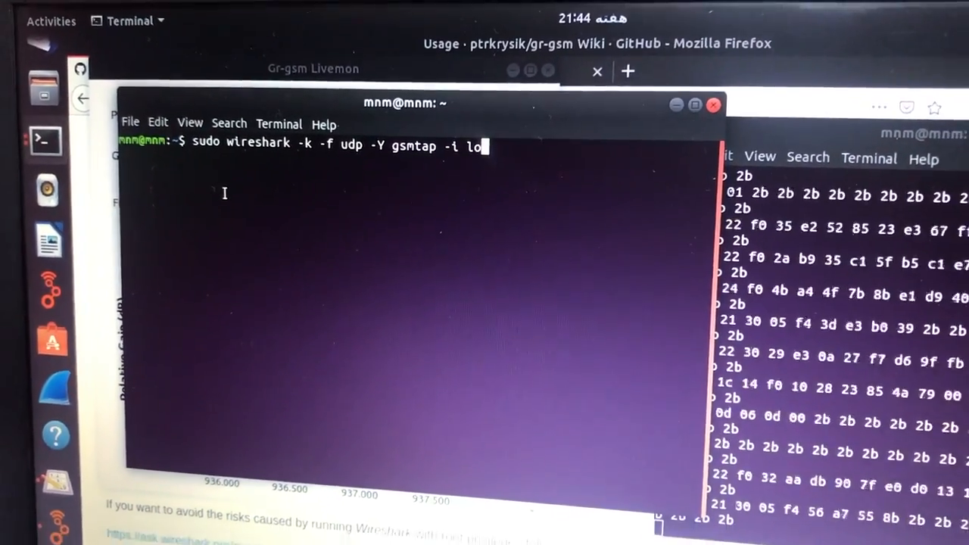
key("Return")
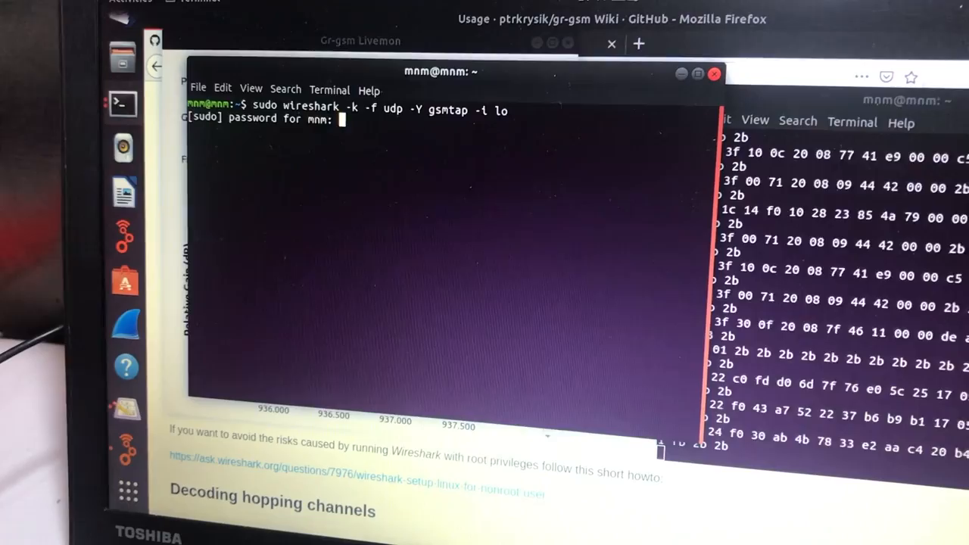
key("Return")
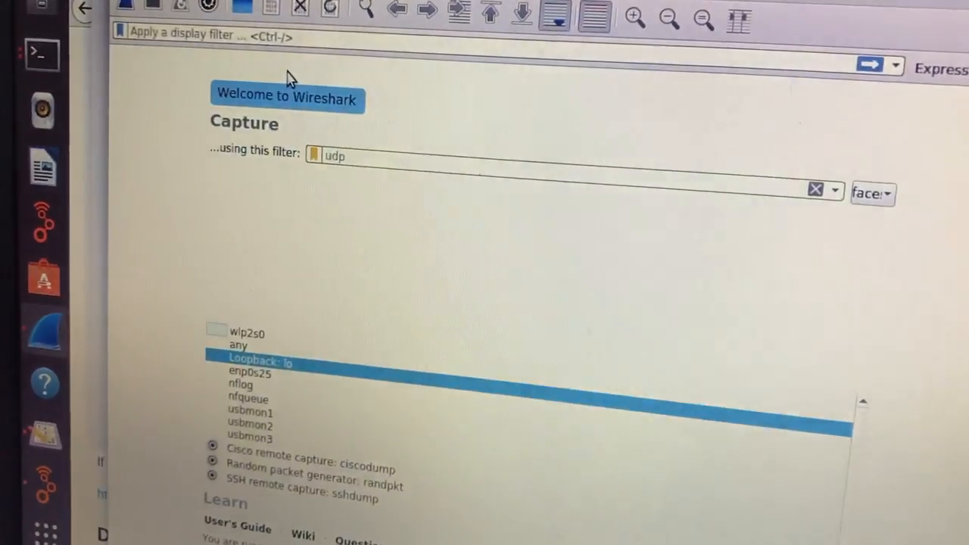
Start a Wireshark capture on the 'Loopback: lo' interface
double_click(261, 363)
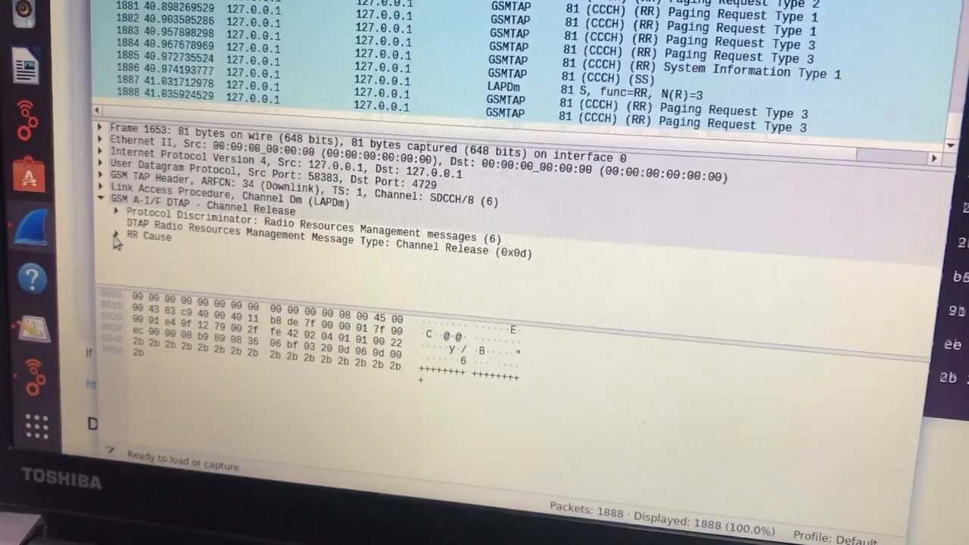
Select packet 4 and inspect its GSM TAP header (ARFCN 34, signal -18)
left_click(118, 235)
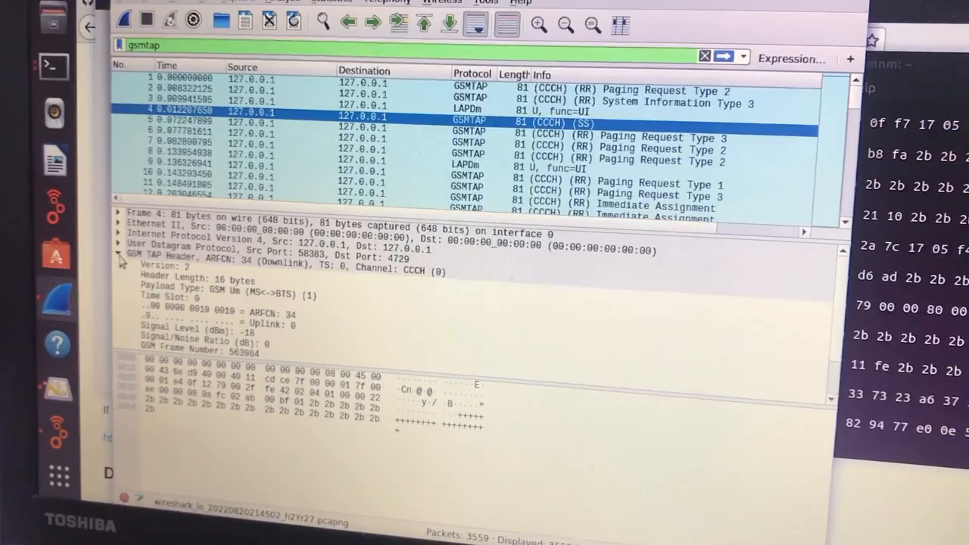
scroll("down", 3)
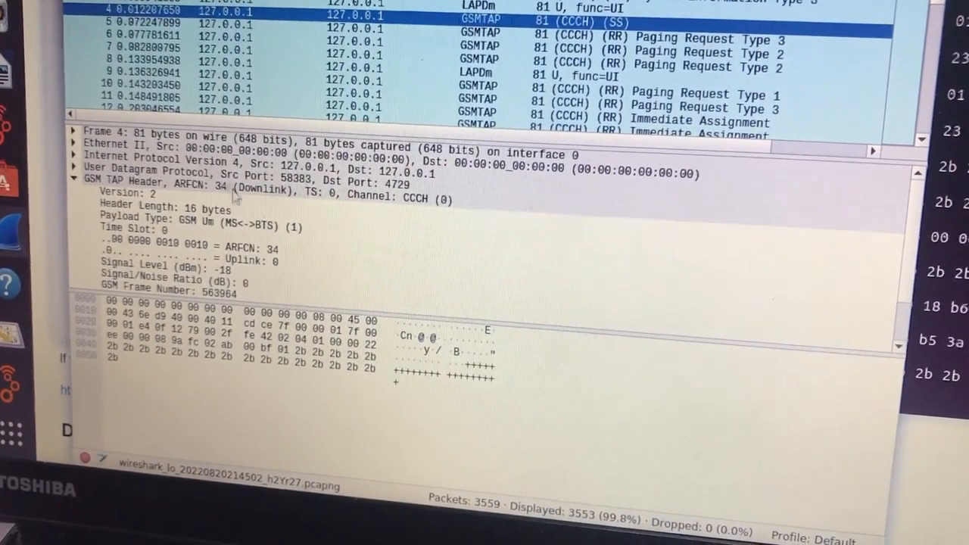